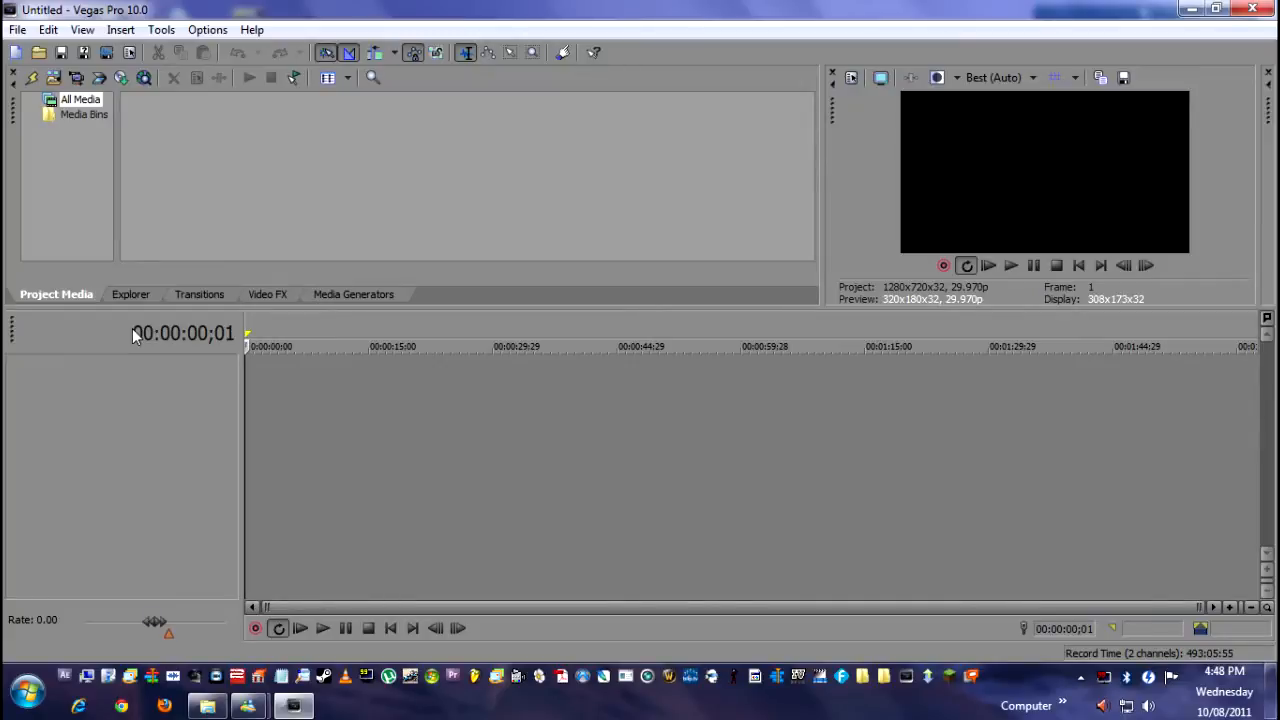
pyautogui.moveTo(224, 544)
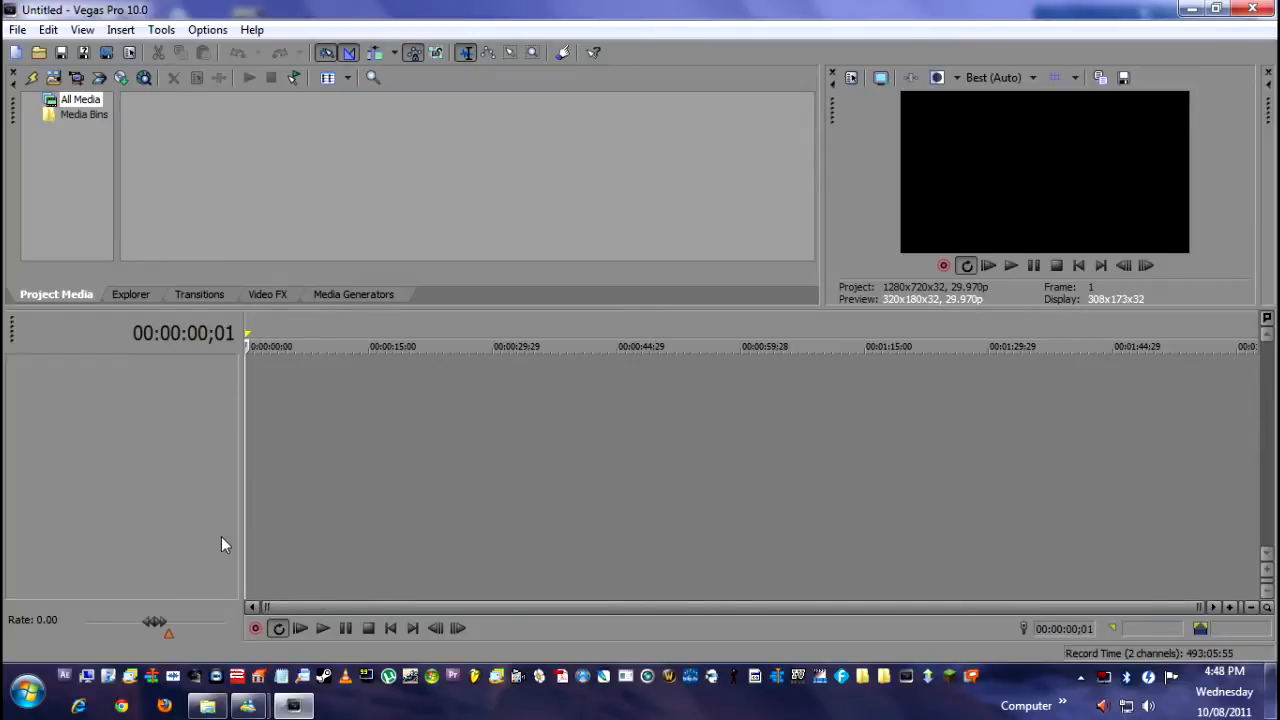
pyautogui.moveTo(224, 576)
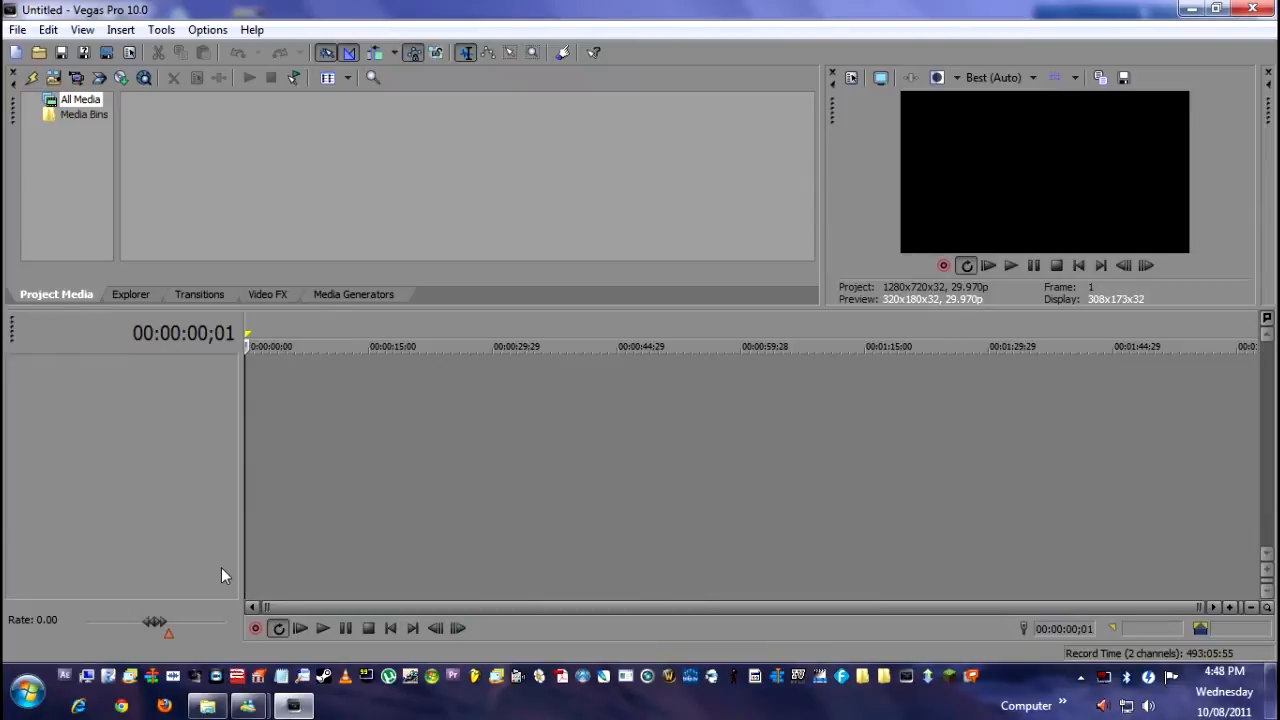
pyautogui.moveTo(322, 398)
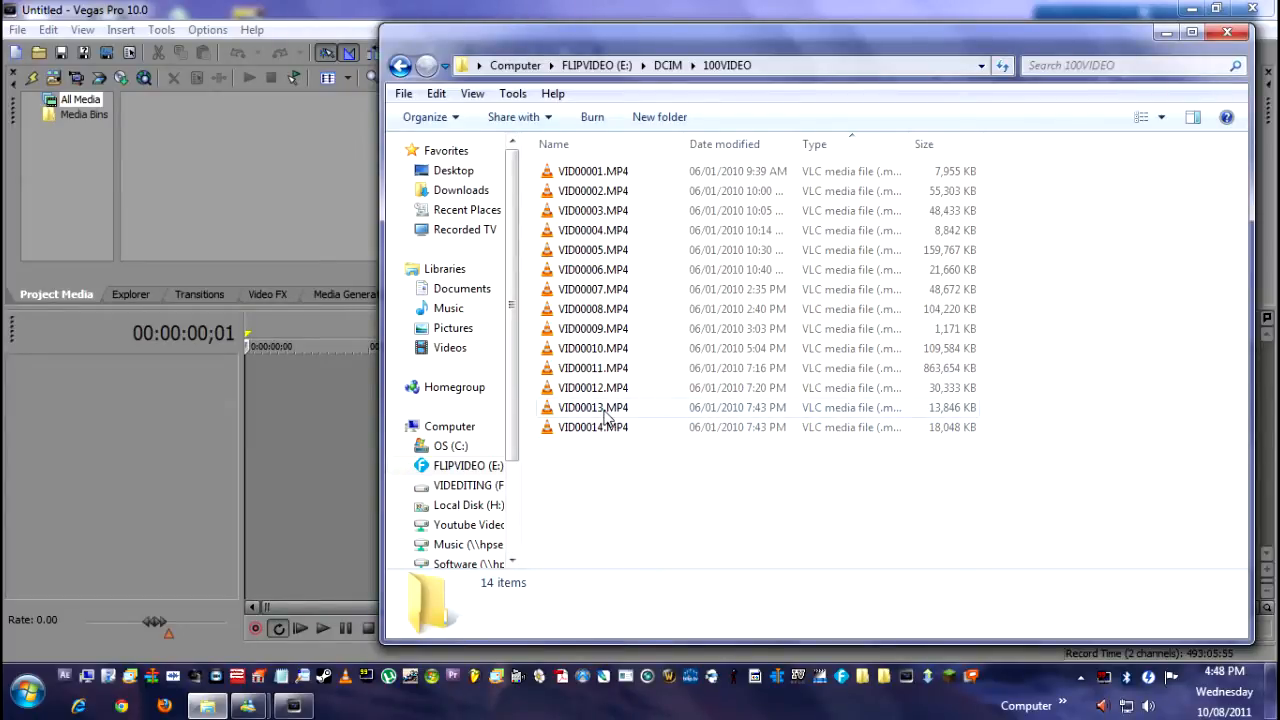
# Bring VID00013.MP4 from the 100VIDEO folder onto the Vegas timeline
pyautogui.click(592, 408)
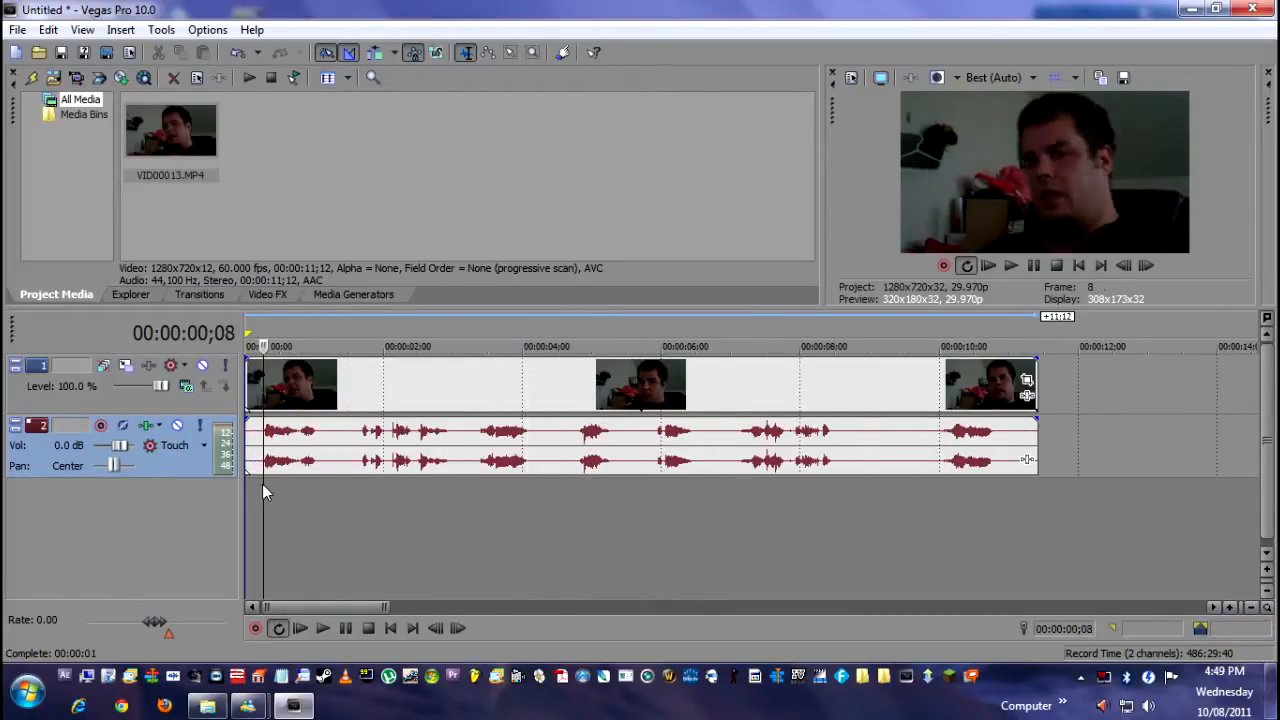
pyautogui.click(322, 628)
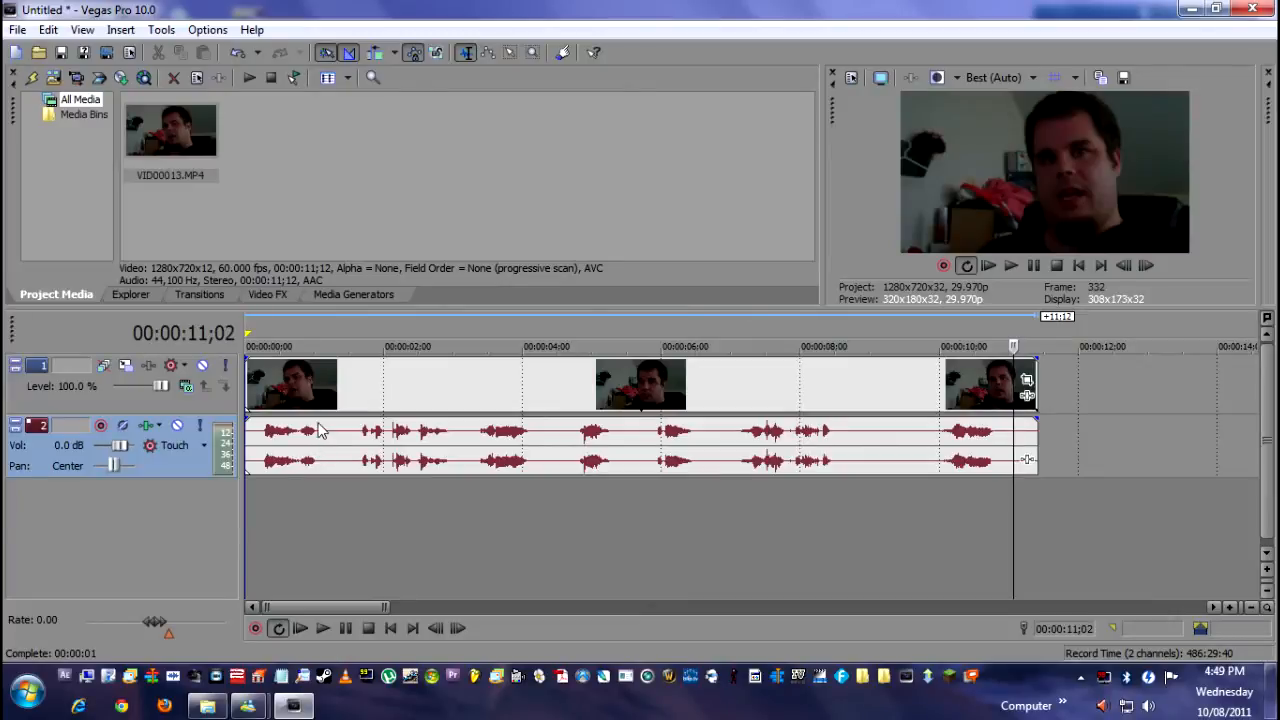
pyautogui.moveTo(276, 436)
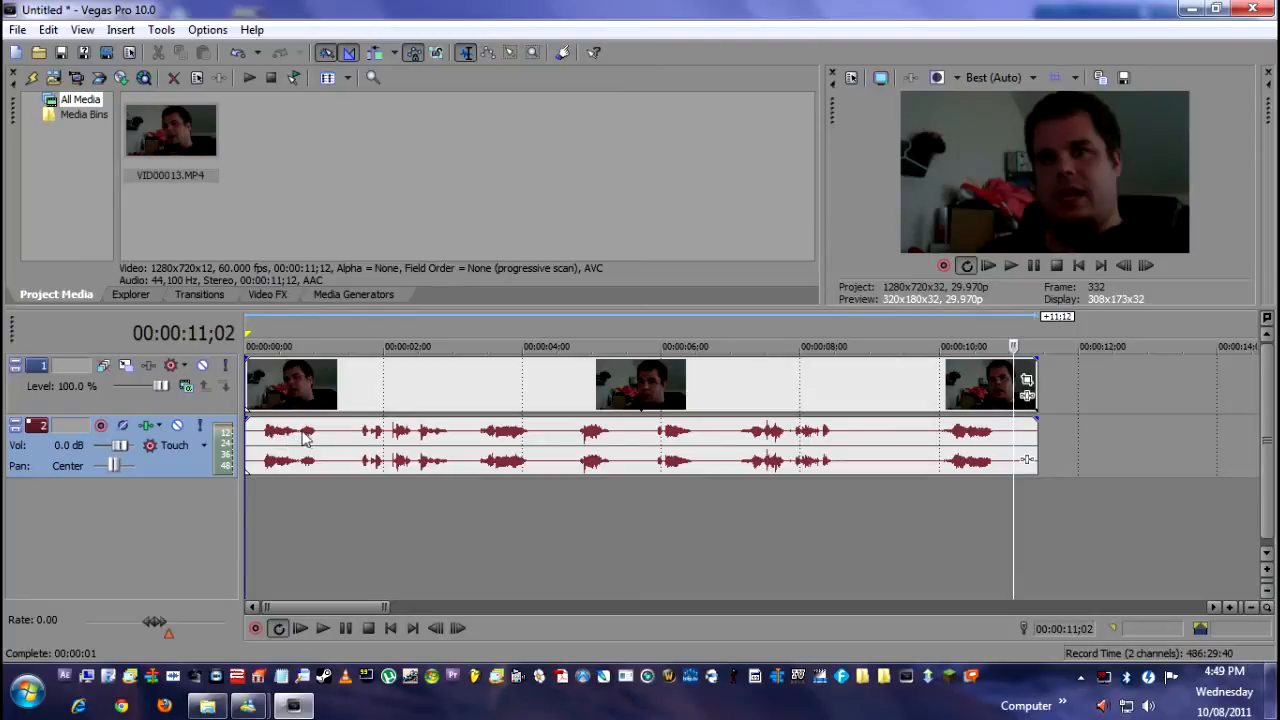
pyautogui.moveTo(490, 438)
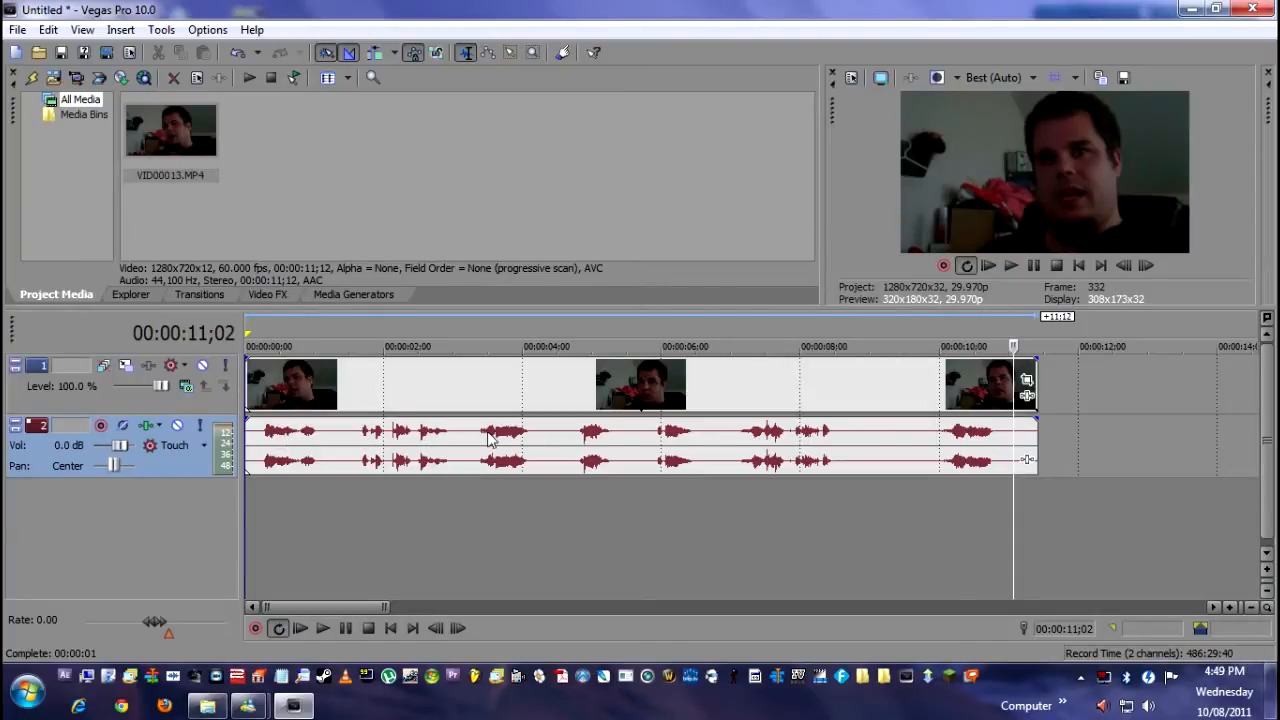
pyautogui.moveTo(830, 444)
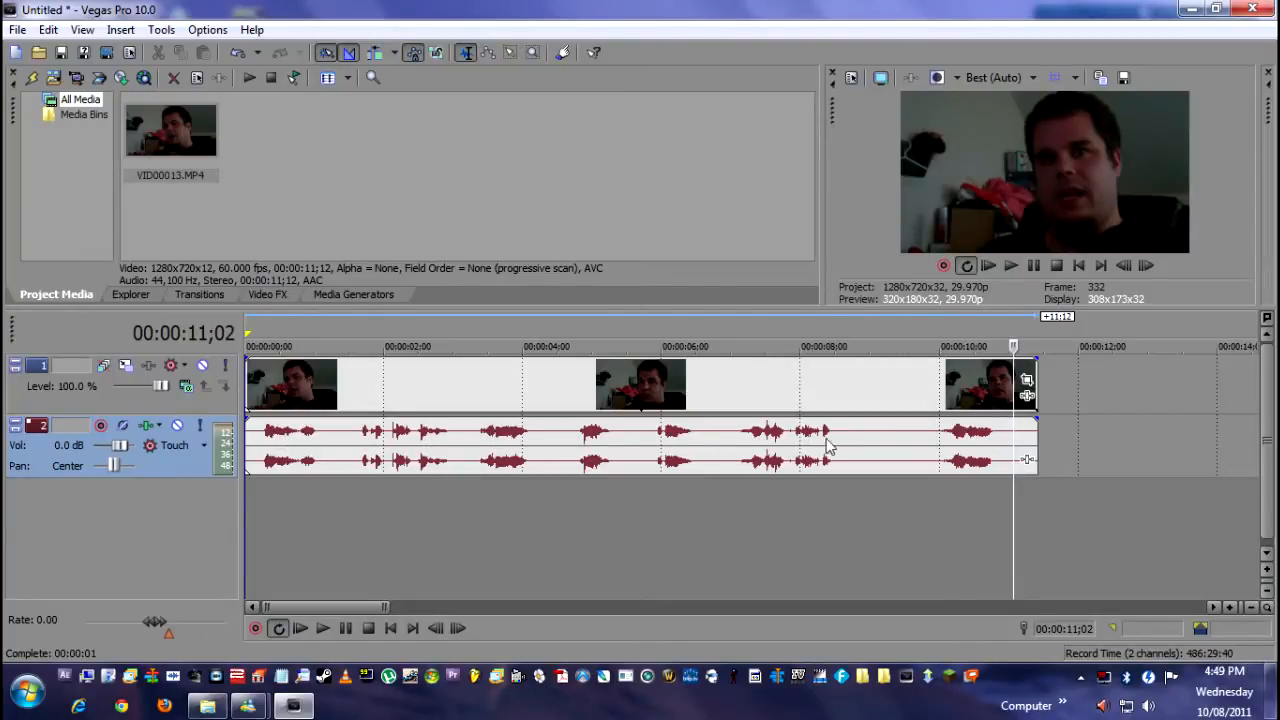
pyautogui.moveTo(360, 440)
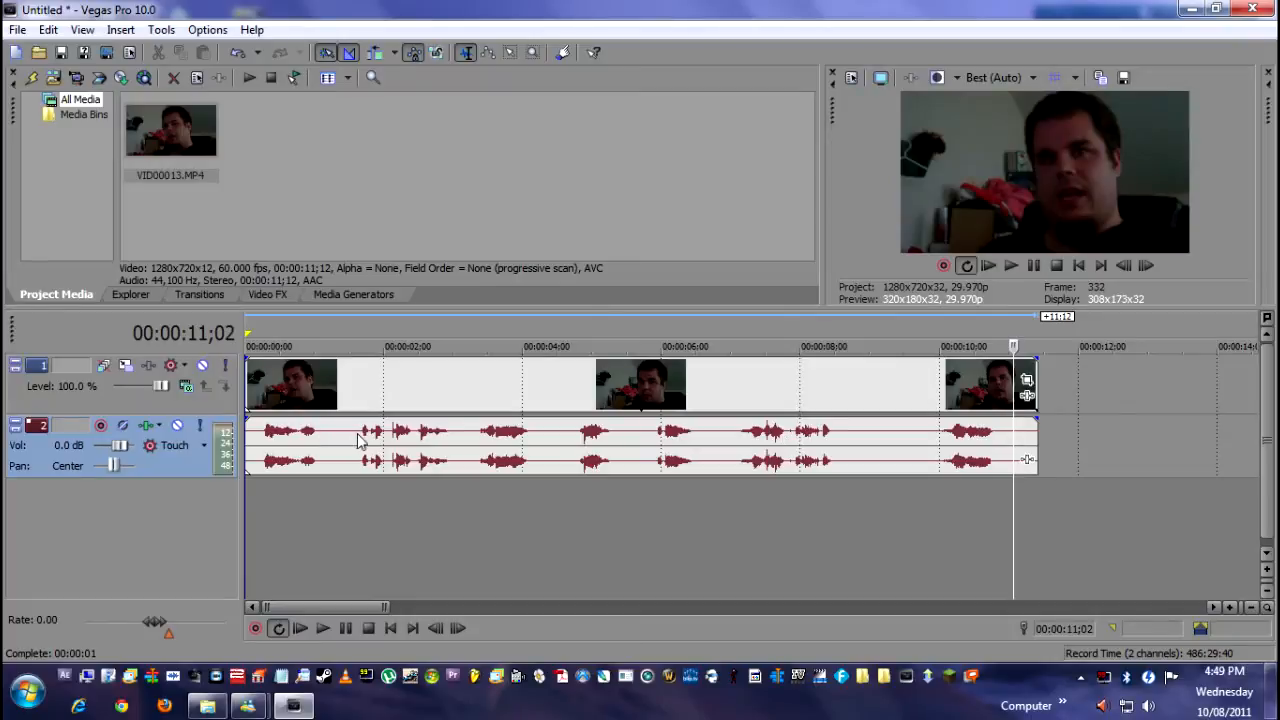
pyautogui.moveTo(540, 440)
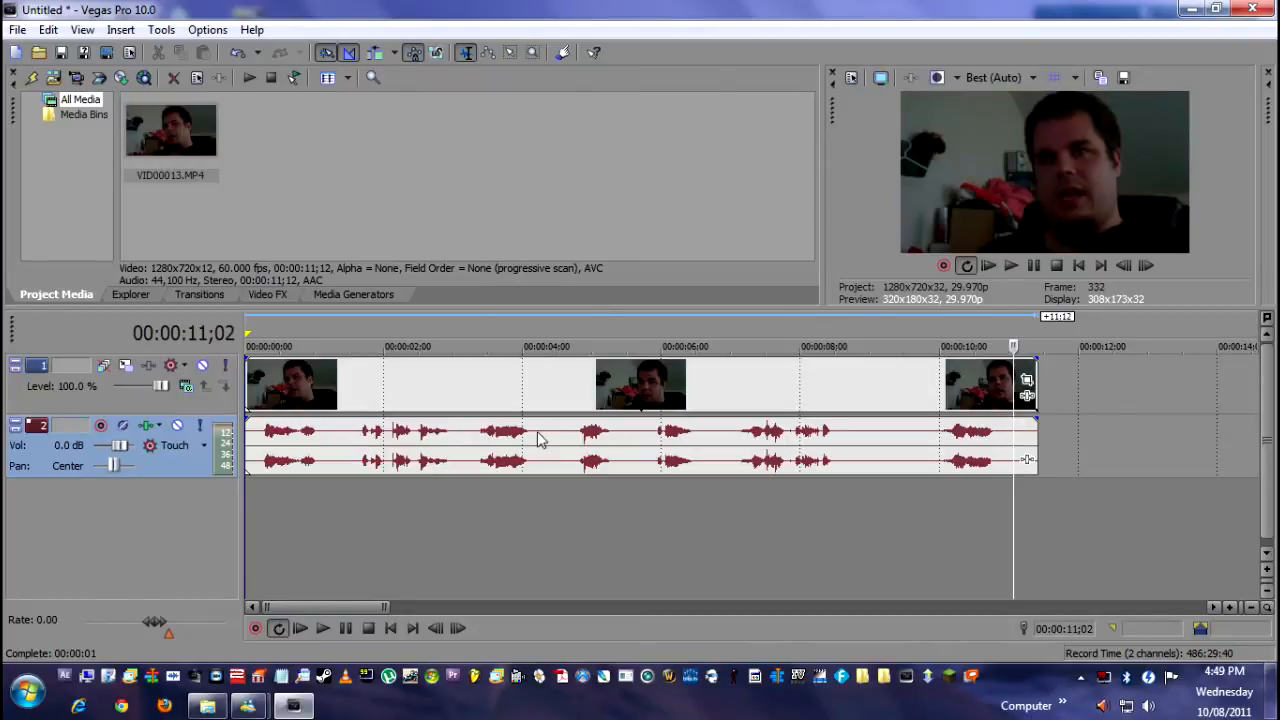
pyautogui.moveTo(640, 460)
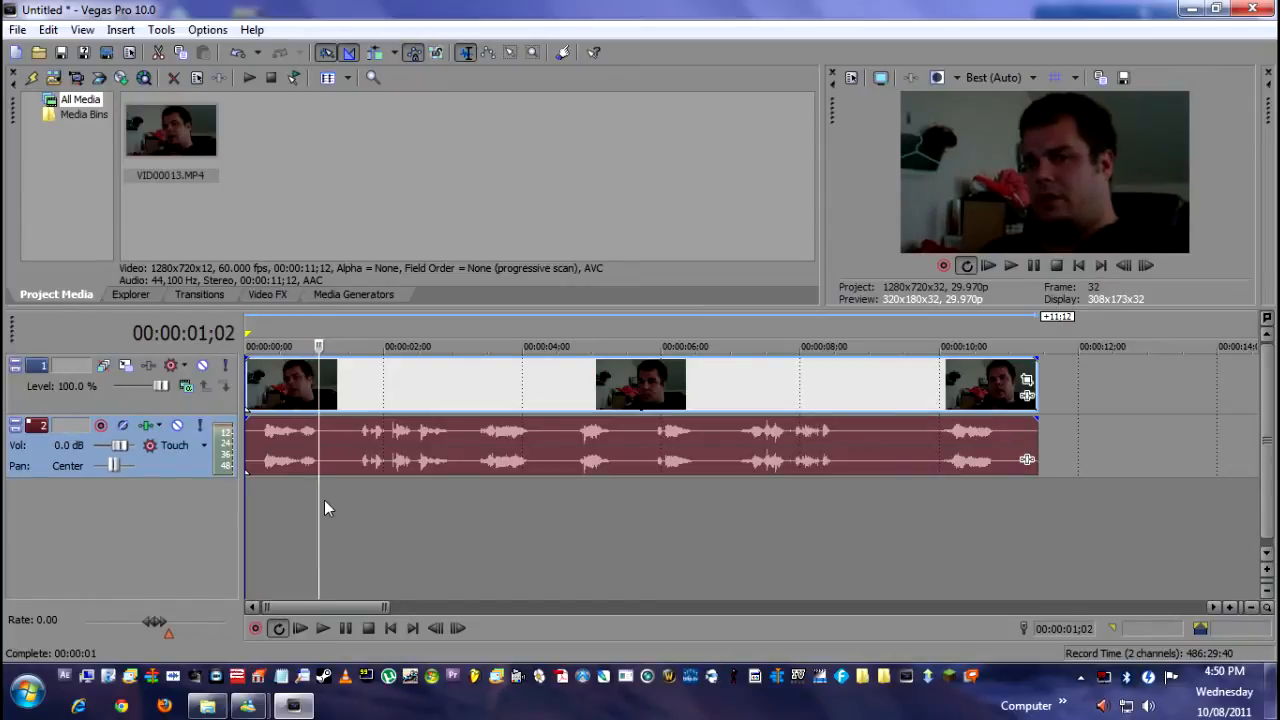
pyautogui.moveTo(308, 468)
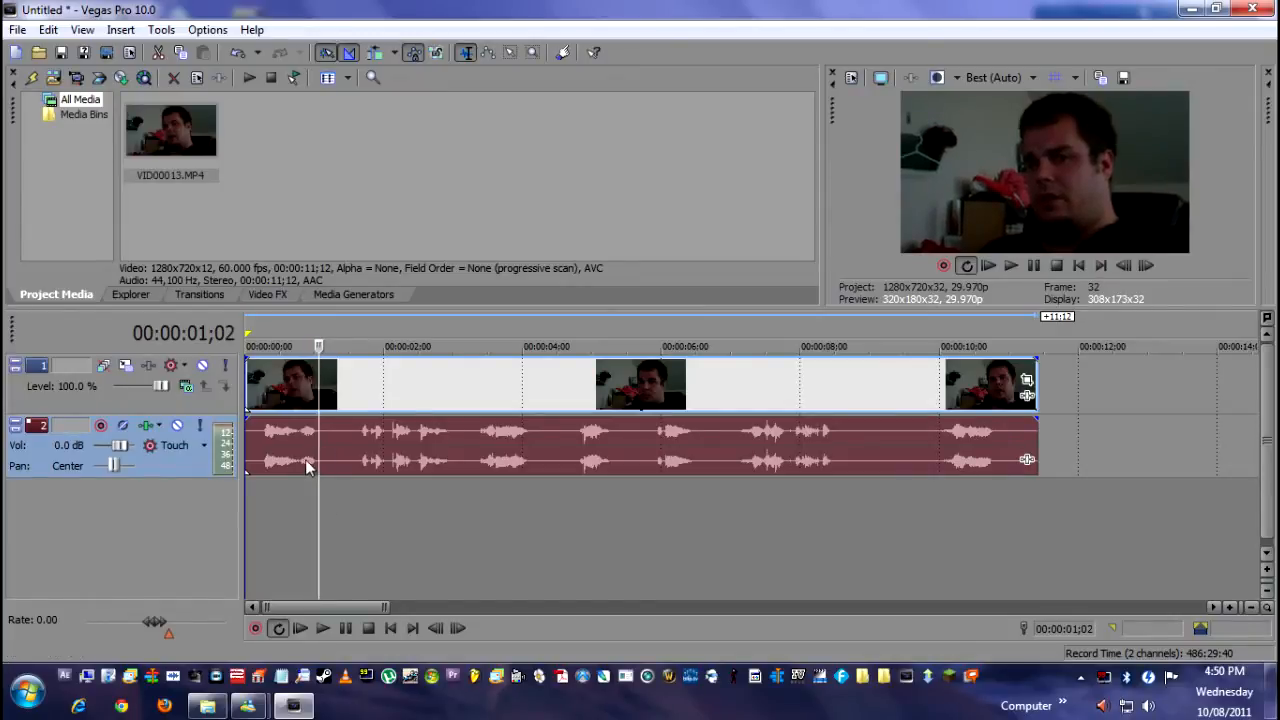
# Split the clip at 00:00:01;02 and 00:00:01;20 via Edit > Split and select the silent middle piece
pyautogui.click(46, 30)
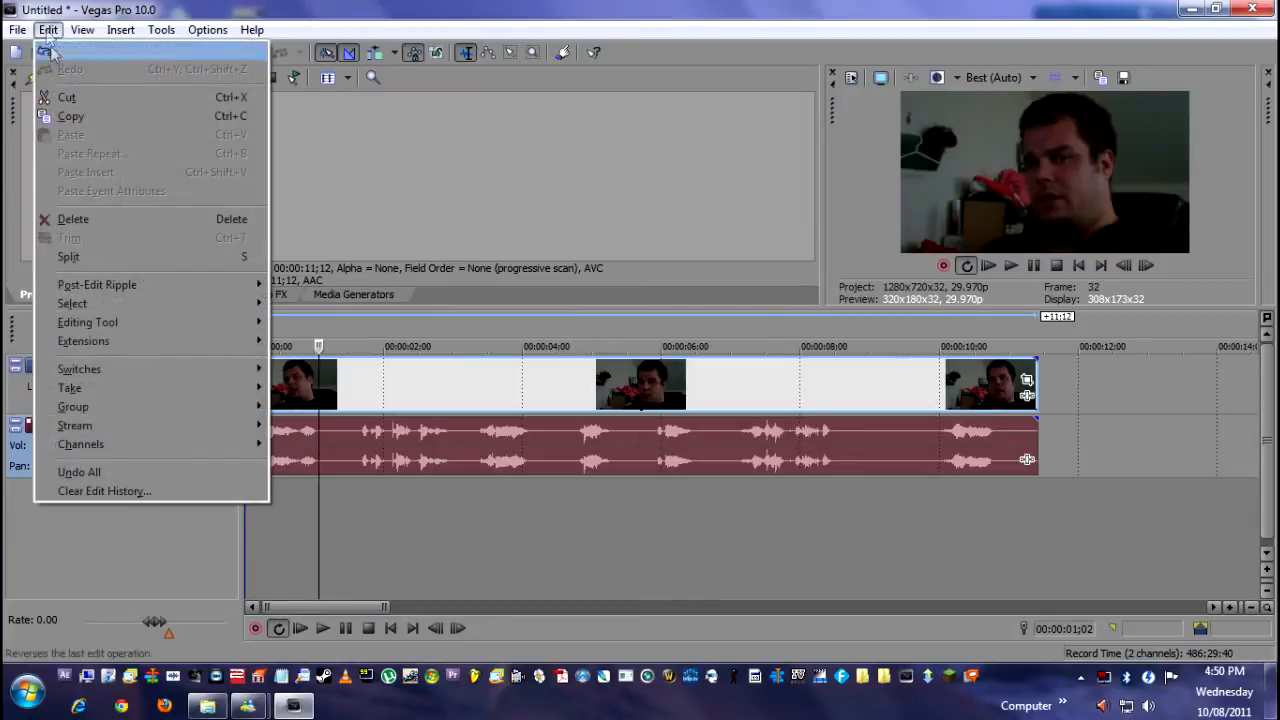
pyautogui.moveTo(68, 256)
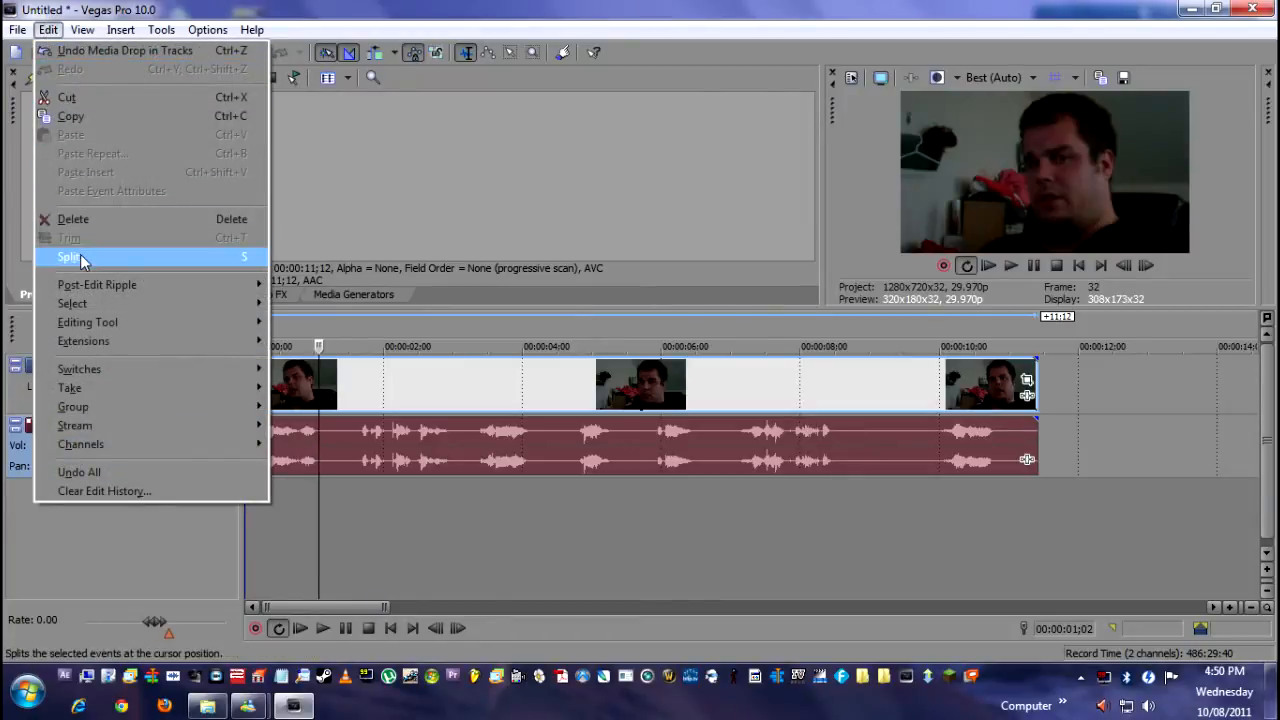
pyautogui.click(68, 256)
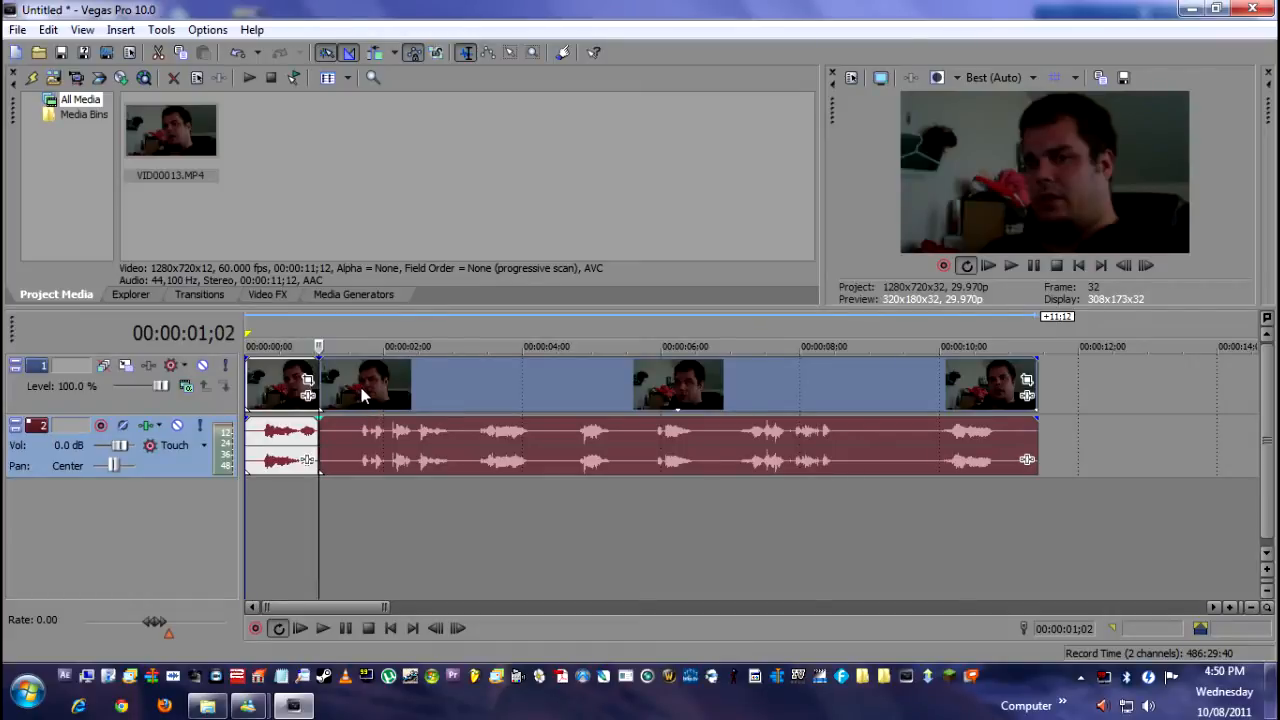
pyautogui.click(48, 30)
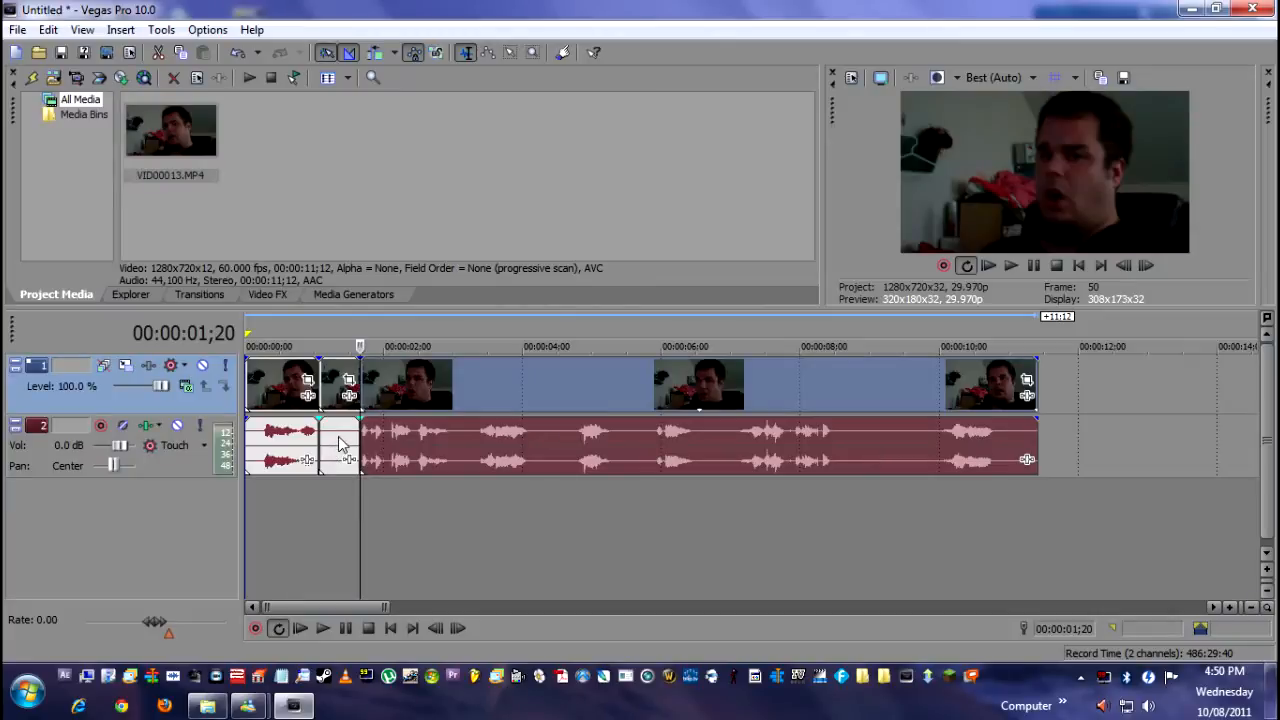
pyautogui.click(338, 346)
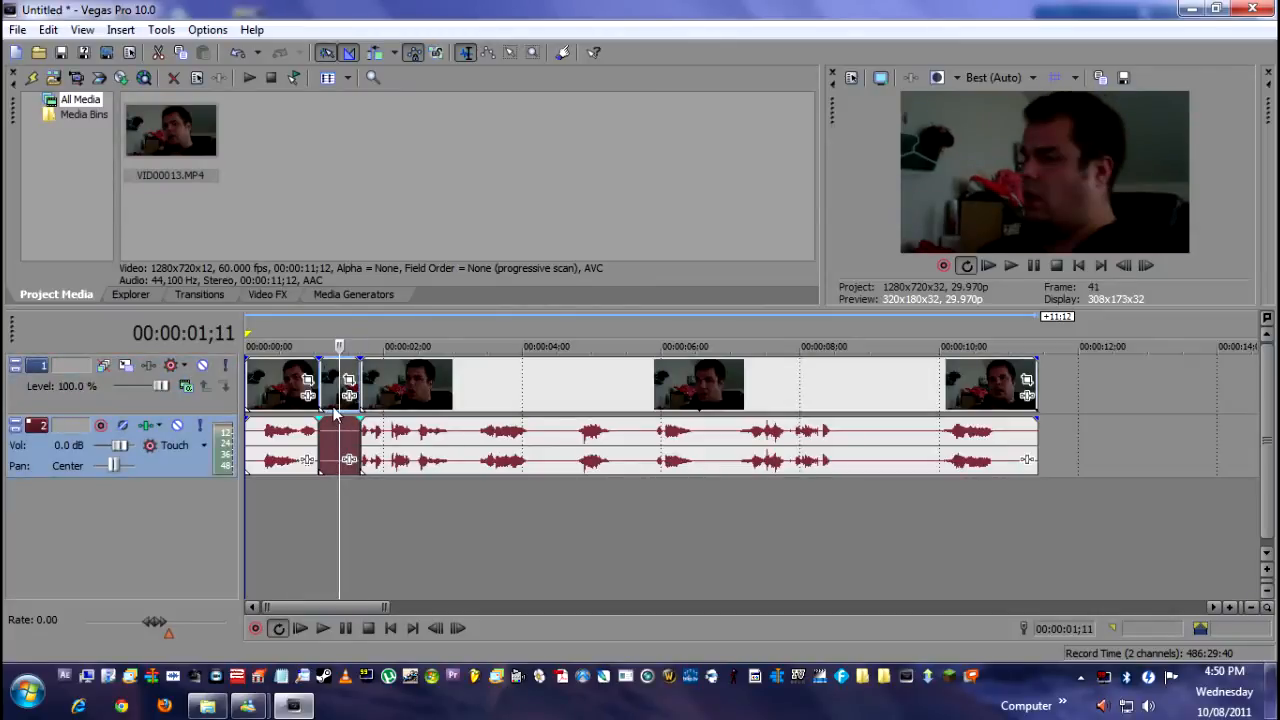
pyautogui.click(48, 30)
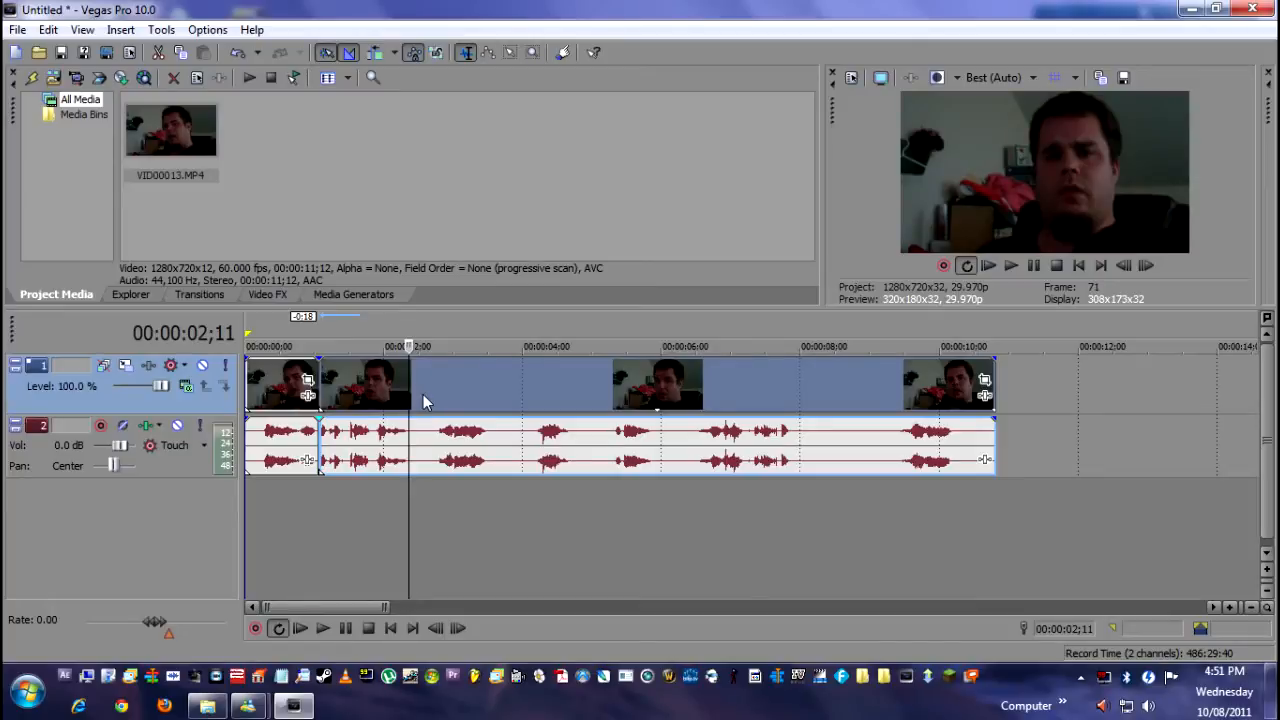
# Ripple-delete the silent piece and place the cursor near 00:00:02;11 for the next cut
pyautogui.click(440, 400)
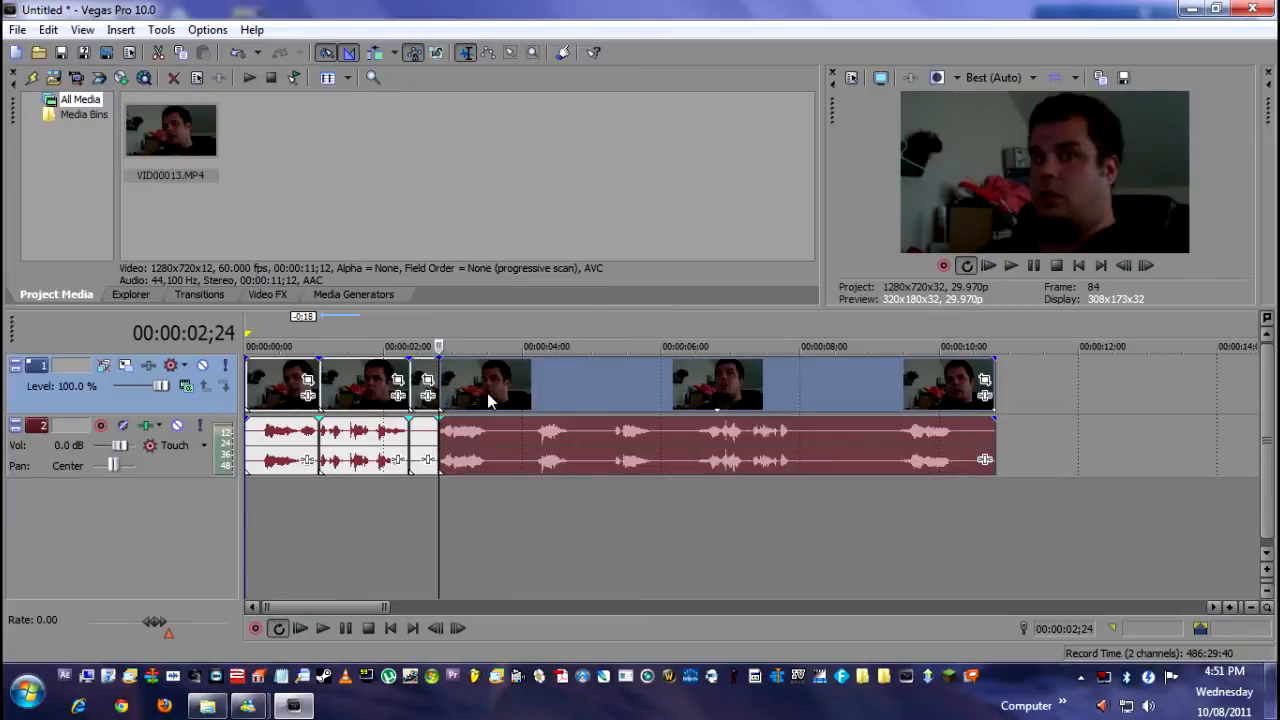
pyautogui.moveTo(532, 448)
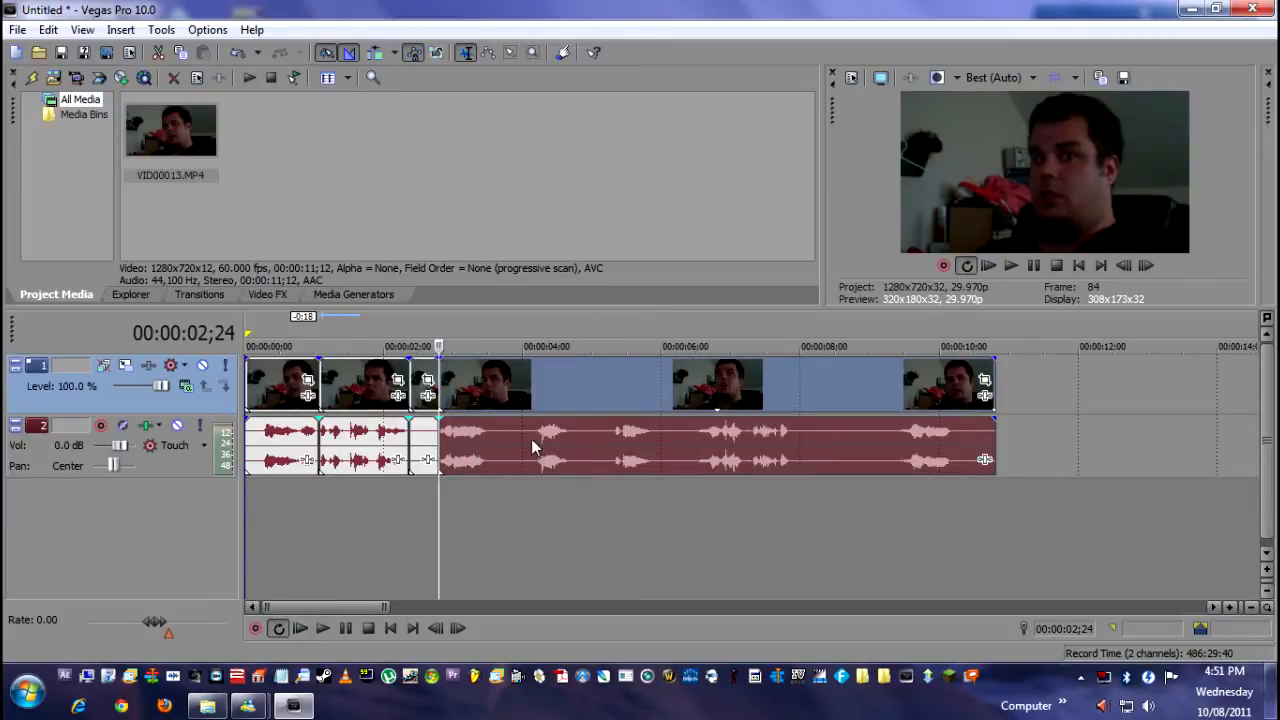
pyautogui.moveTo(656, 448)
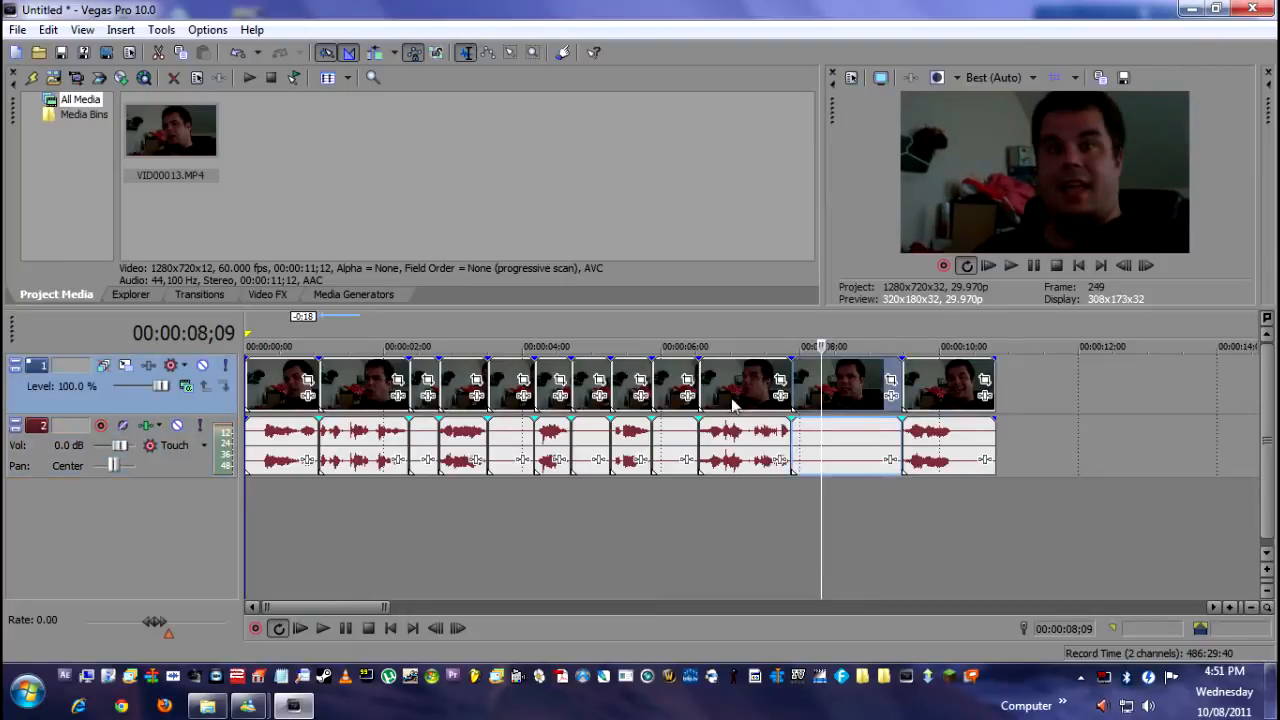
pyautogui.moveTo(664, 404)
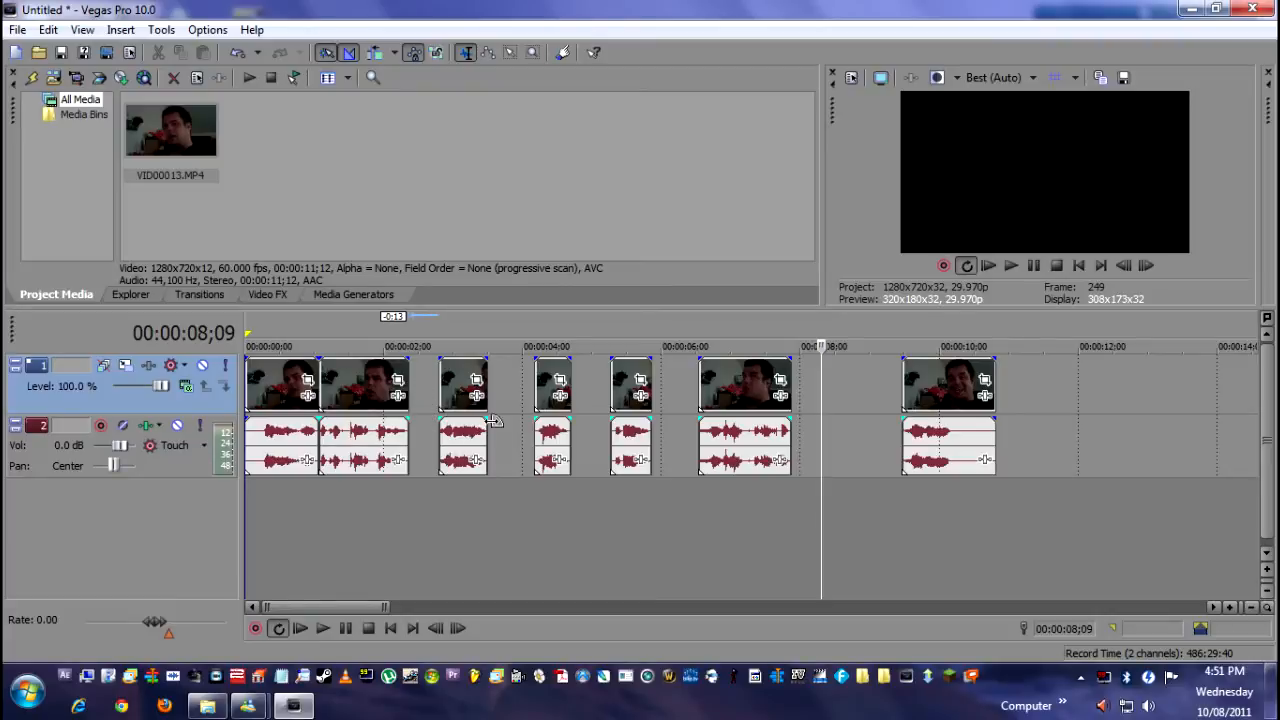
pyautogui.moveTo(456, 396)
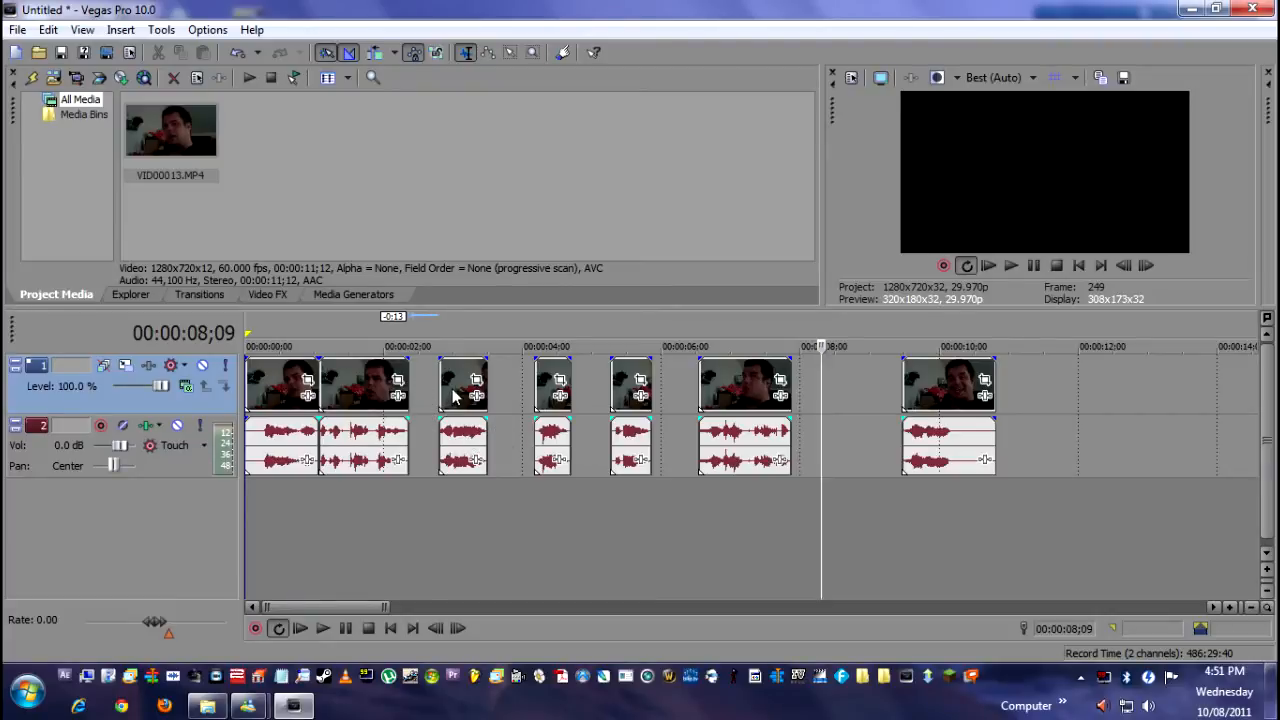